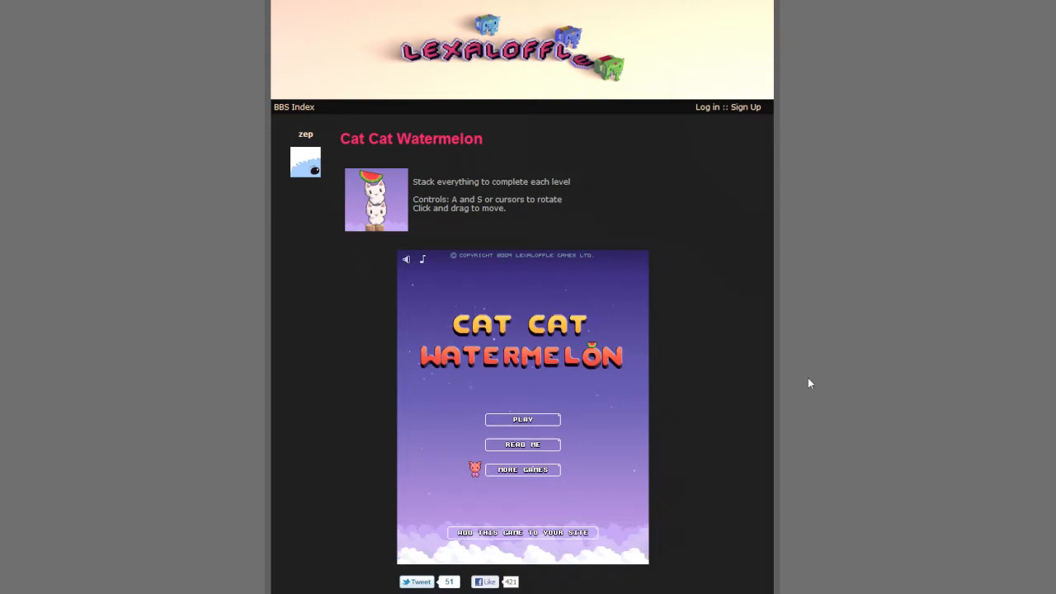
{"action": "mouse_move", "coordinate": [805, 382]}
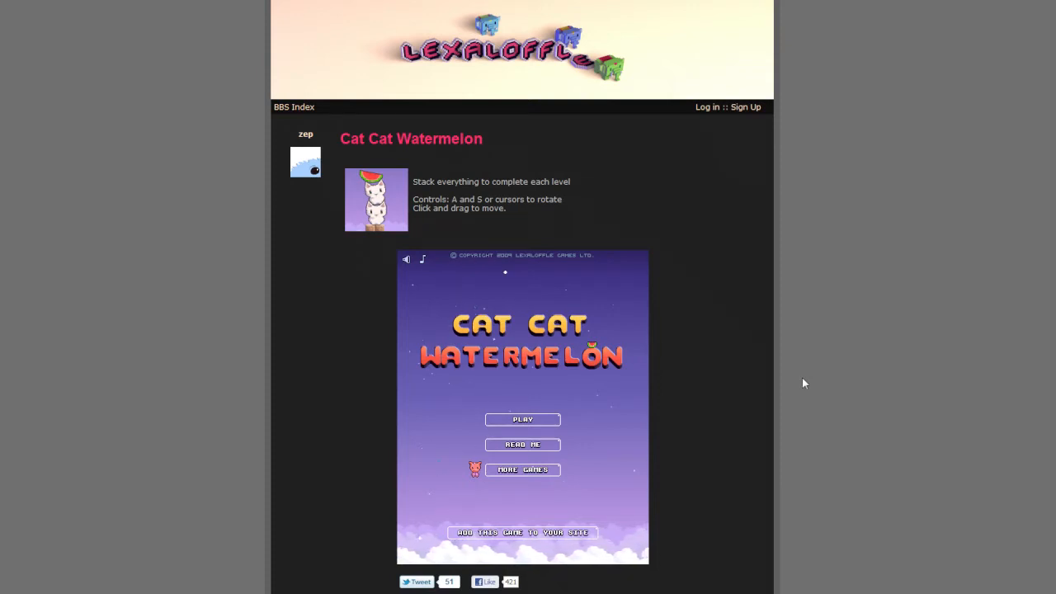
{"action": "mouse_move", "coordinate": [784, 379]}
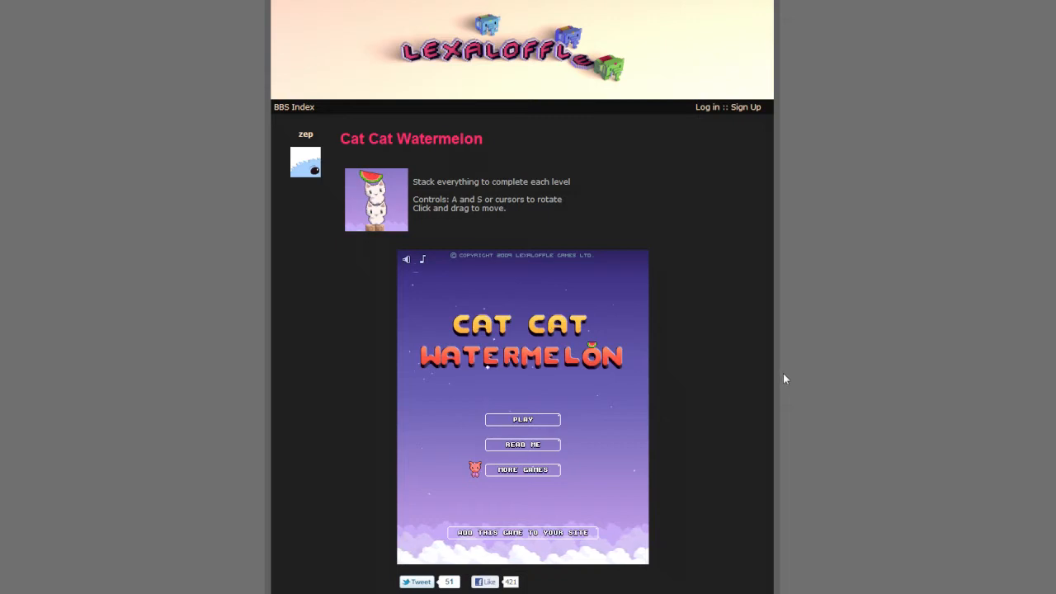
{"action": "mouse_move", "coordinate": [753, 374]}
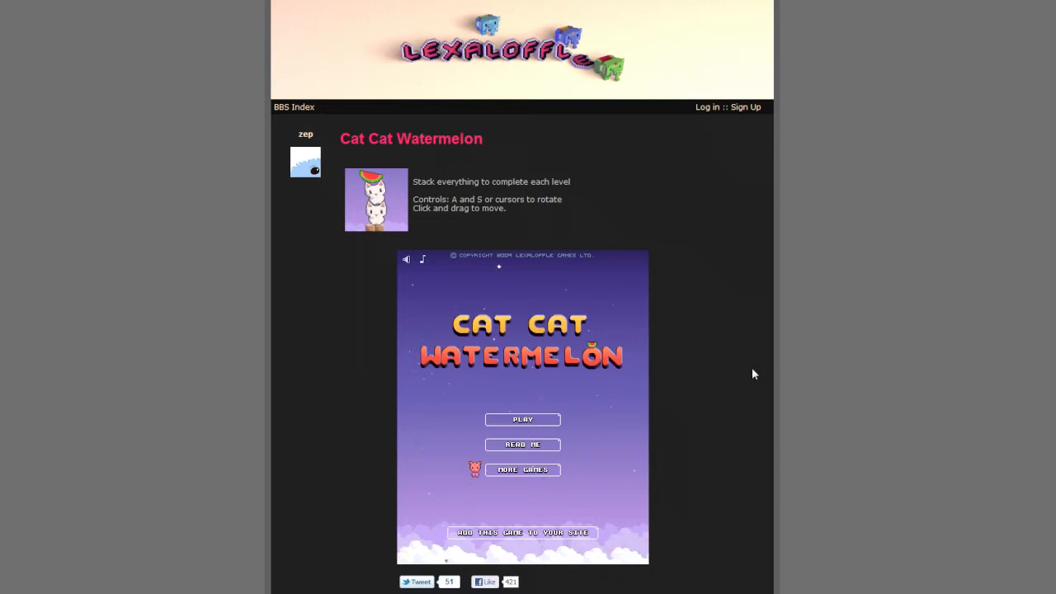
{"action": "mouse_move", "coordinate": [469, 336]}
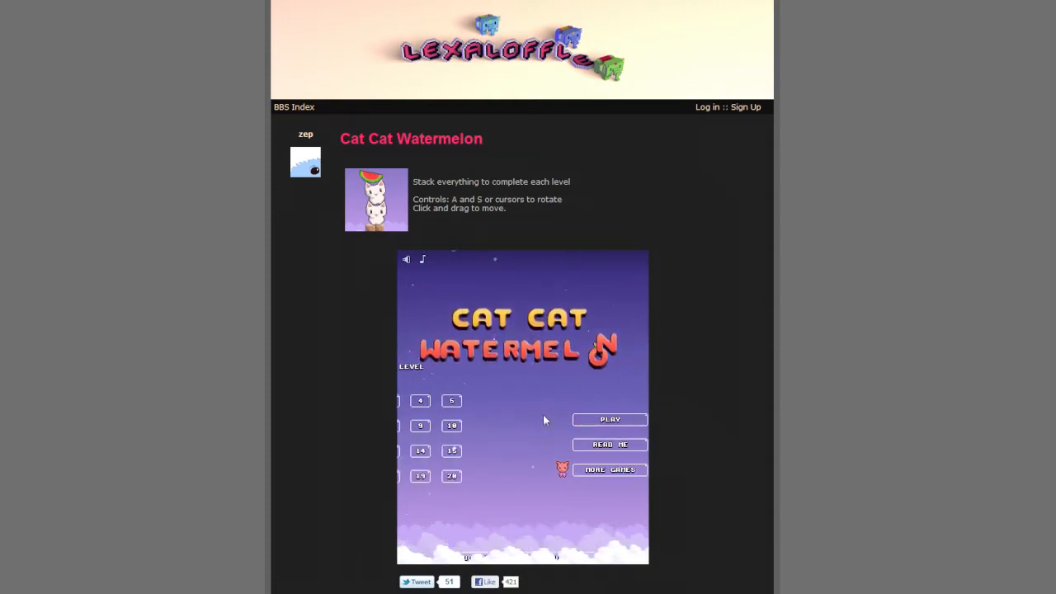
Open level 1 from the level grid and stack its pieces to completion
{"action": "left_click", "coordinate": [609, 419]}
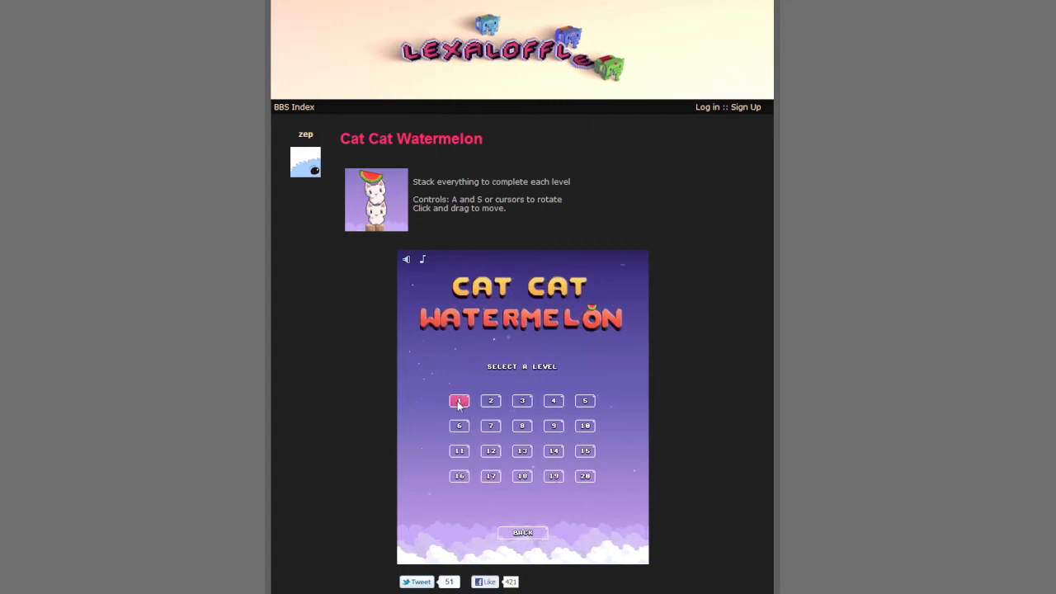
{"action": "left_click", "coordinate": [458, 401]}
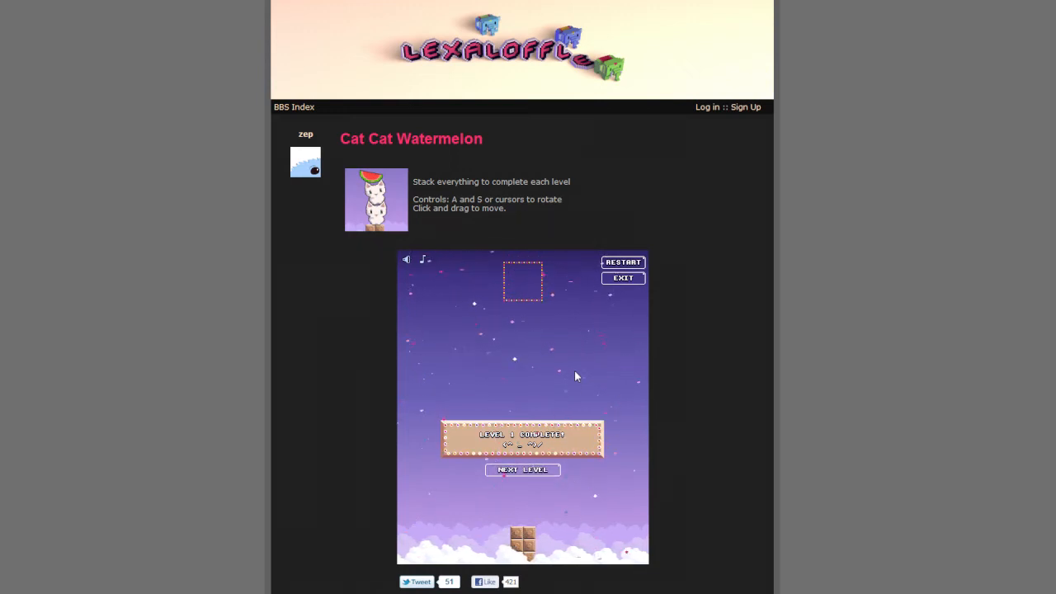
Advance to level 2 and stack pieces until a cat falls overboard
{"action": "left_click", "coordinate": [522, 470]}
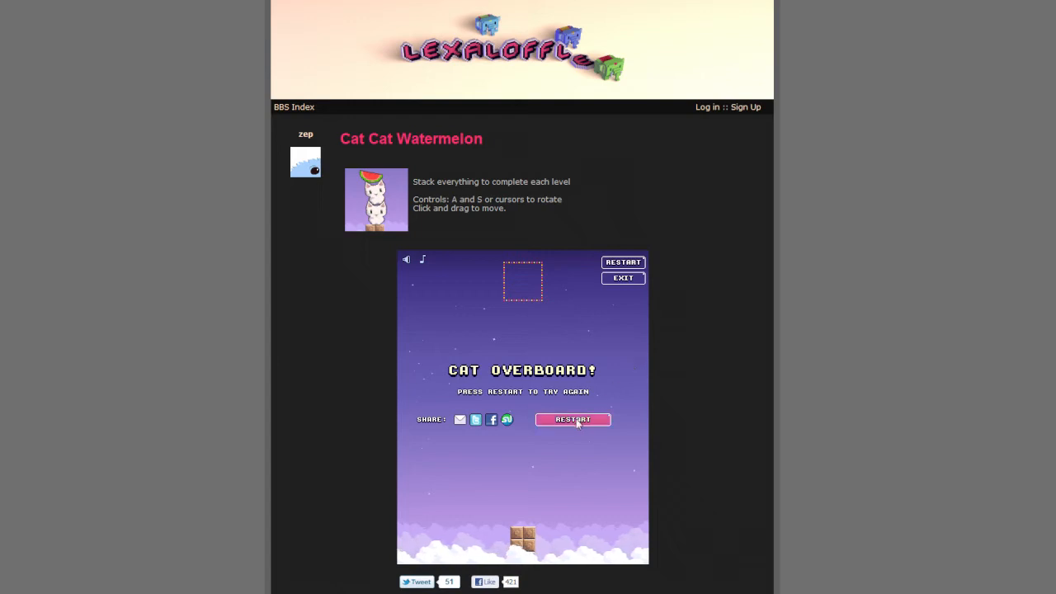
Restart level 2 and stack all pieces until Level 2 Complete
{"action": "left_click", "coordinate": [573, 421]}
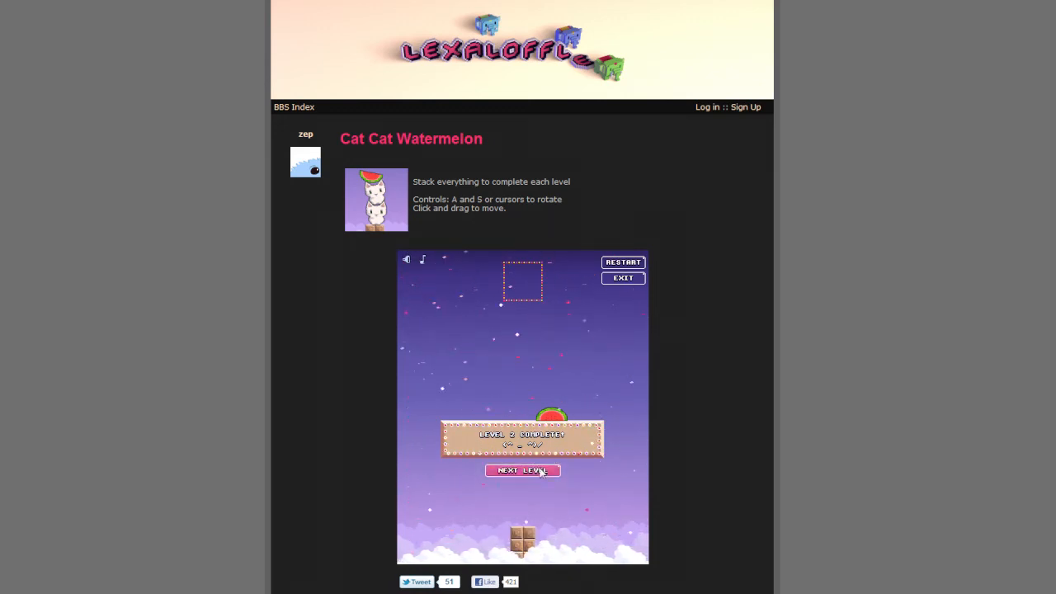
Advance to level 3 and stack both cats and the watermelon to finish
{"action": "left_click", "coordinate": [522, 471]}
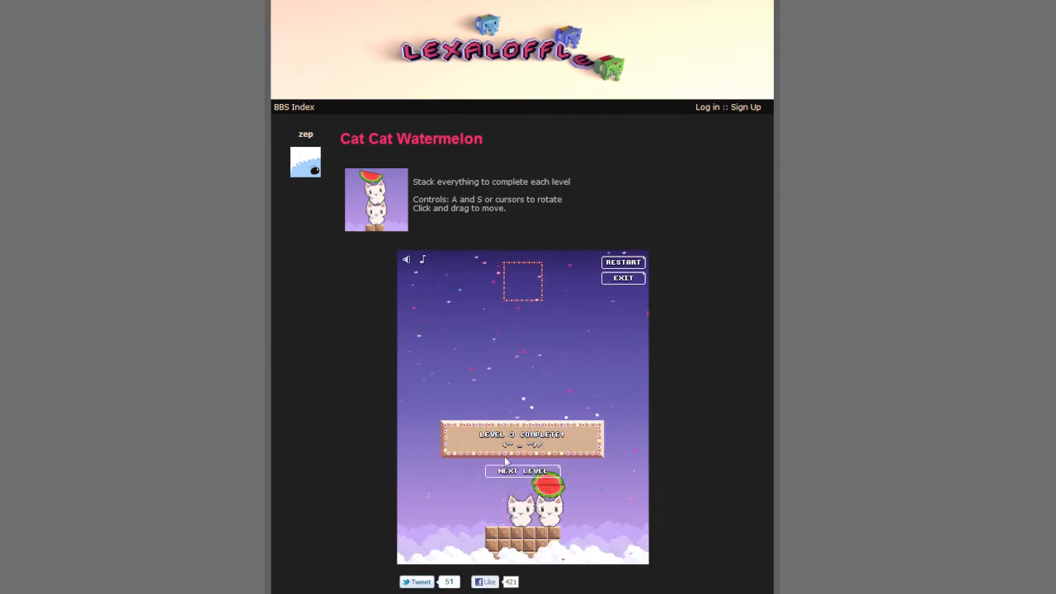
Advance to level 4 and stack pieces until a cat falls overboard
{"action": "left_click", "coordinate": [523, 471]}
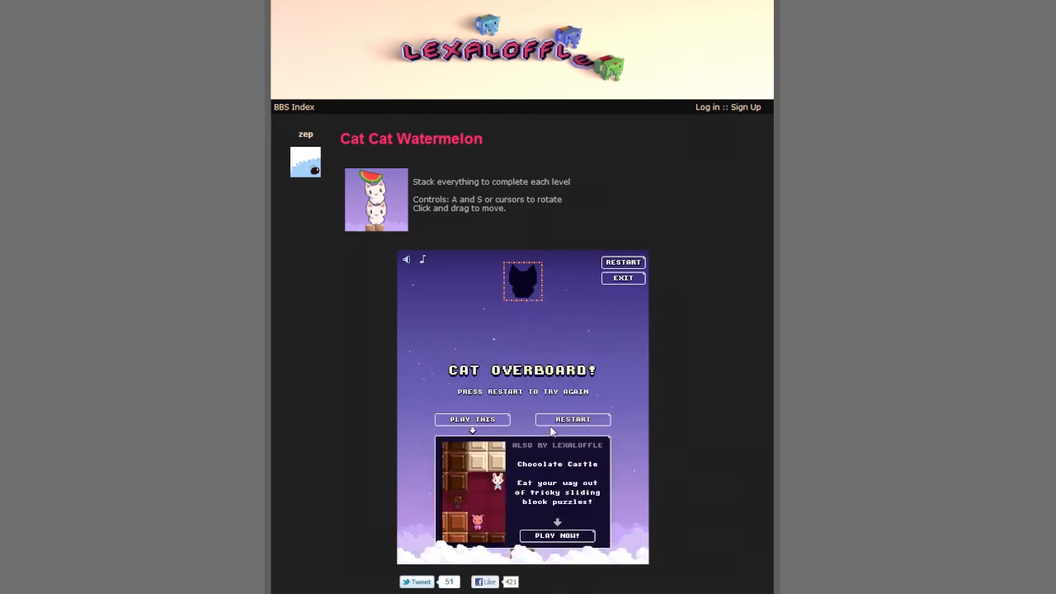
{"action": "mouse_move", "coordinate": [679, 436]}
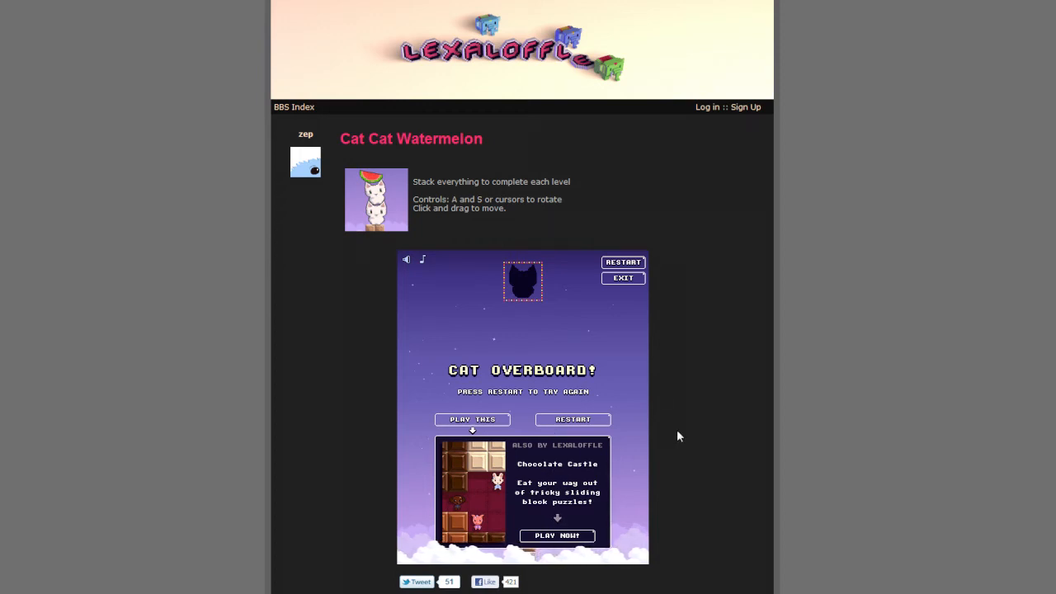
{"action": "mouse_move", "coordinate": [540, 472]}
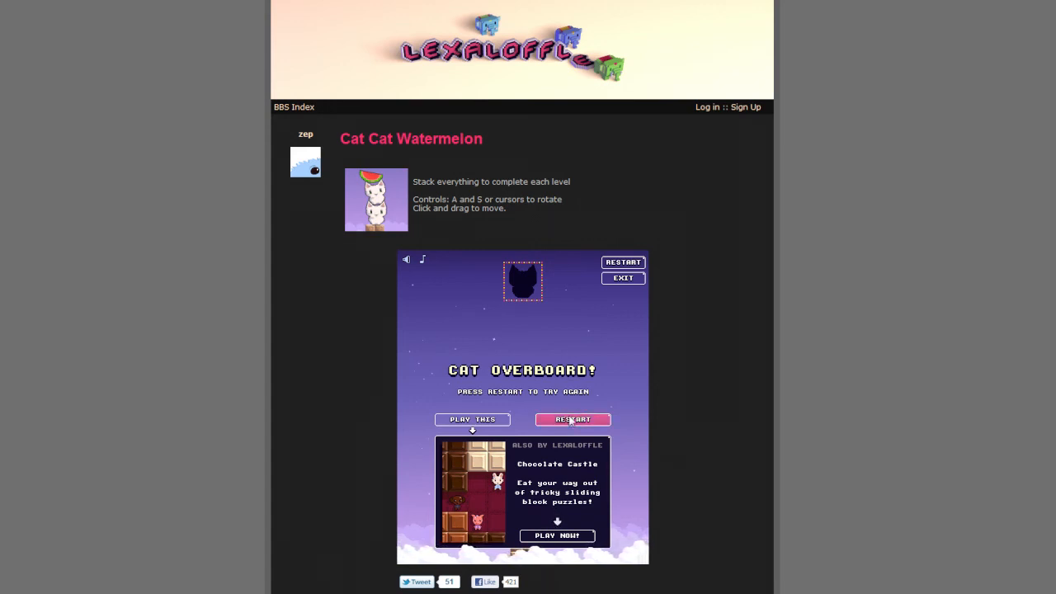
Restart and complete level 4, then advance to the Level 5 intro
{"action": "left_click", "coordinate": [573, 419]}
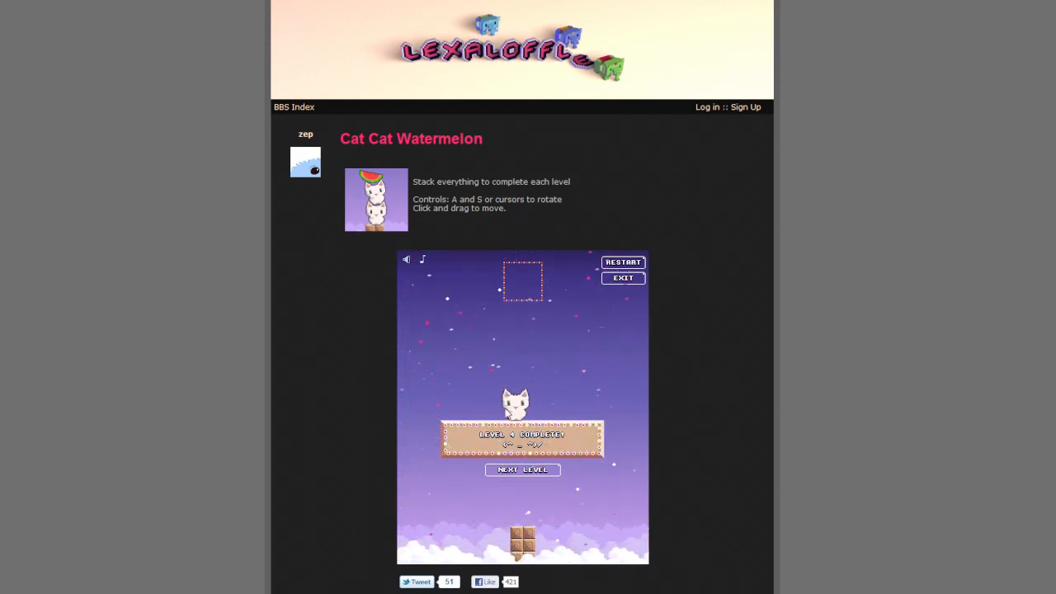
{"action": "left_click", "coordinate": [523, 470]}
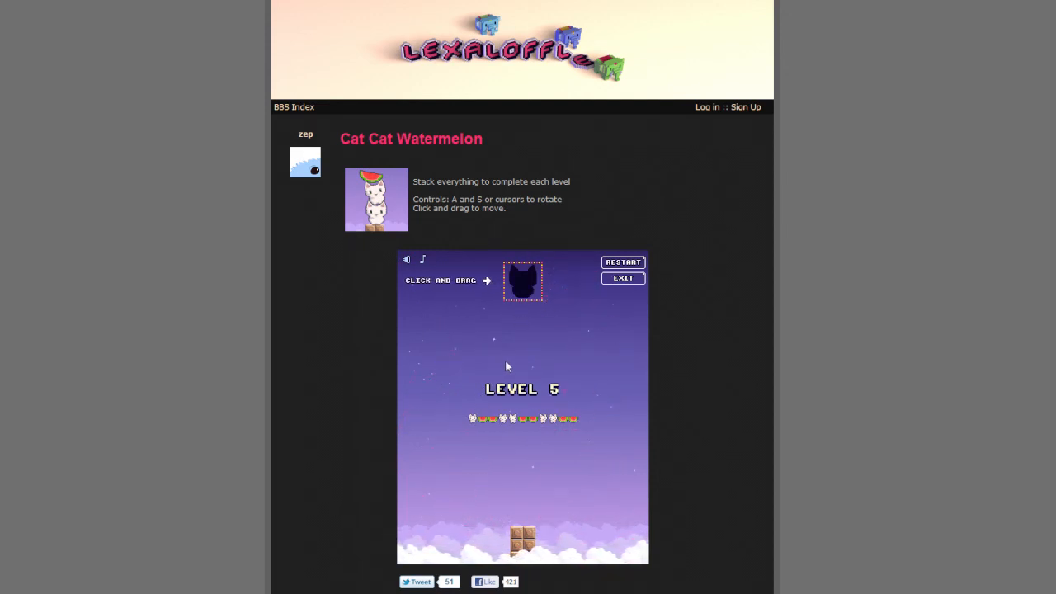
{"action": "mouse_move", "coordinate": [556, 372]}
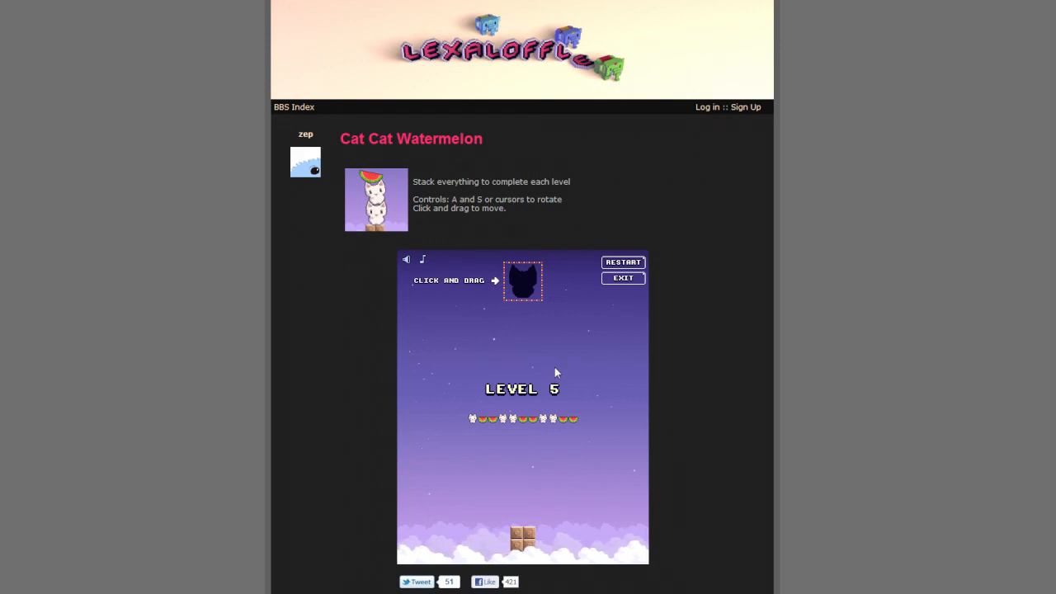